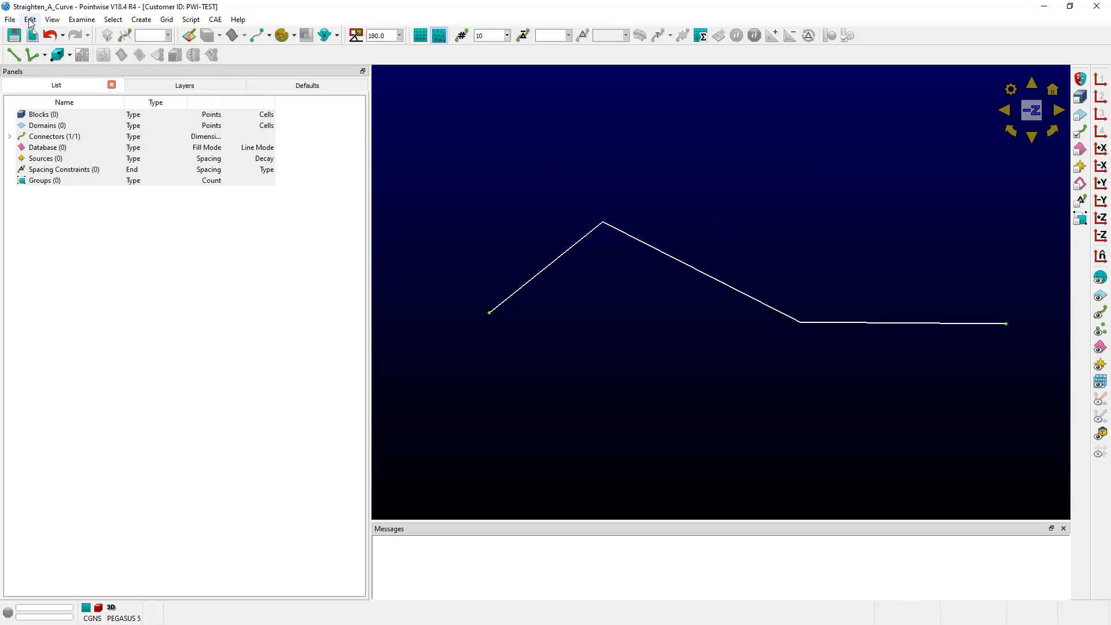
Step: Start Edit > Curve on the bent four-point connector to reshape it
click(29, 19)
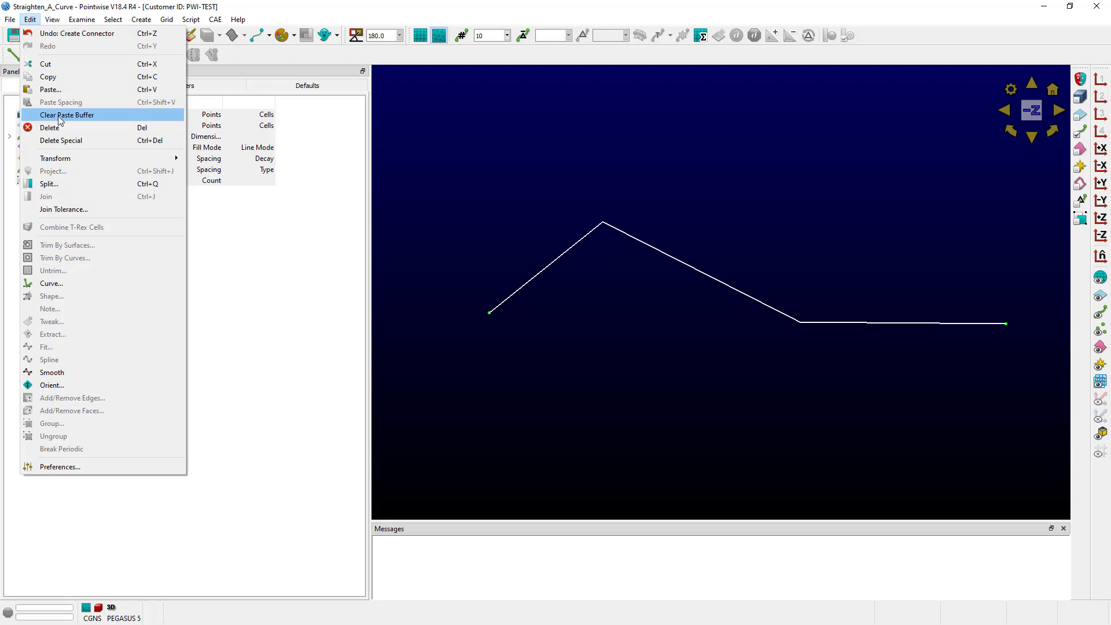
click(51, 284)
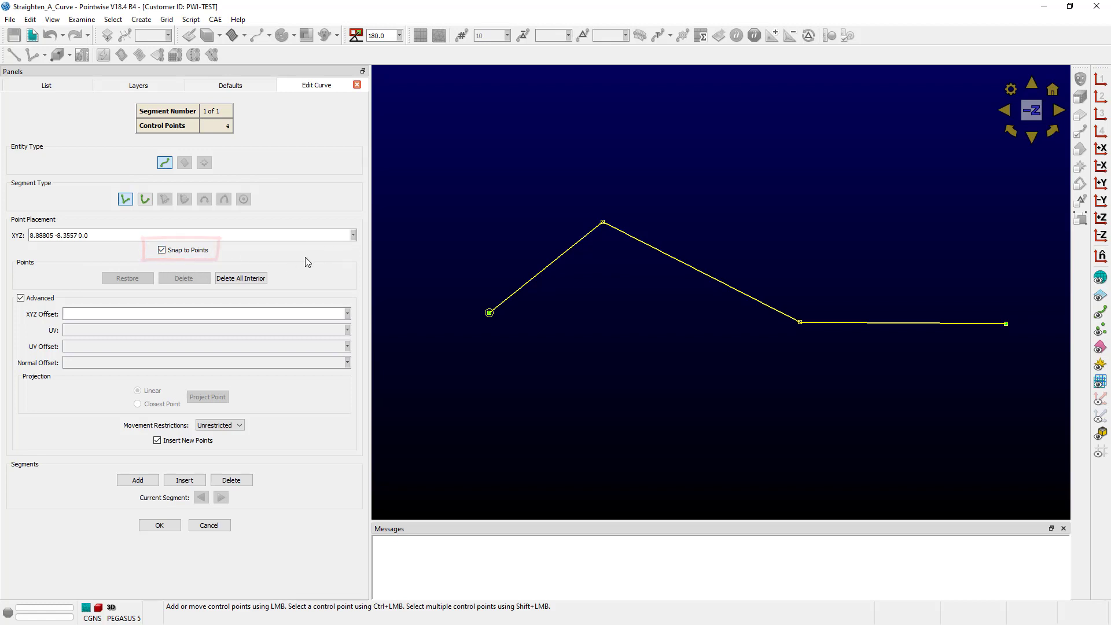
mouse_move(488, 314)
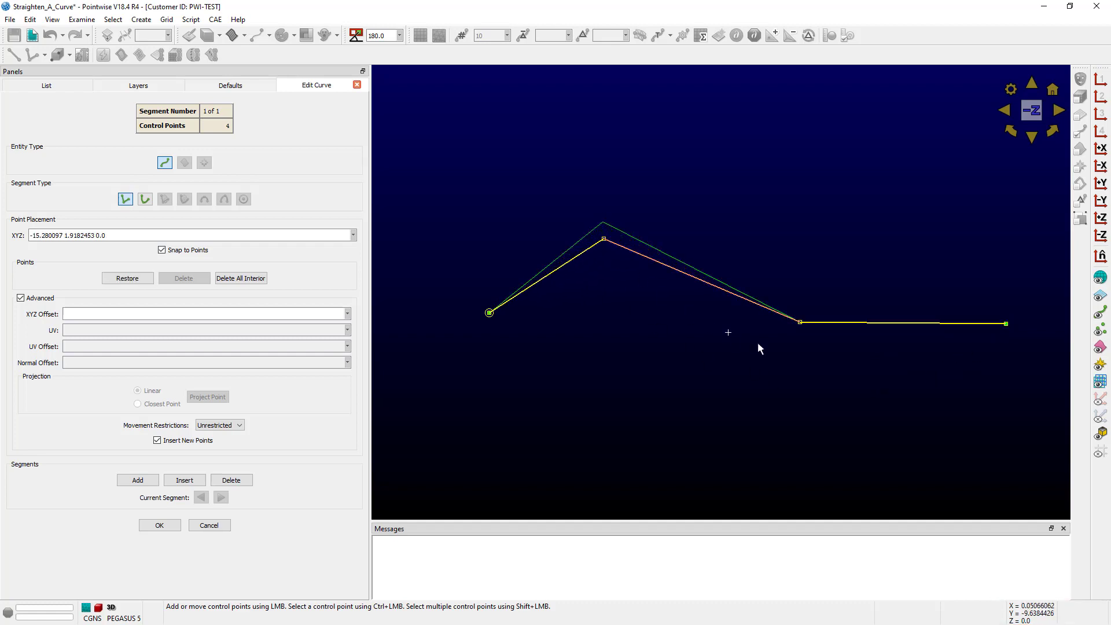
Step: Raise the third control point slightly and select the peak point at height 3.0
drag(799, 323, 804, 311)
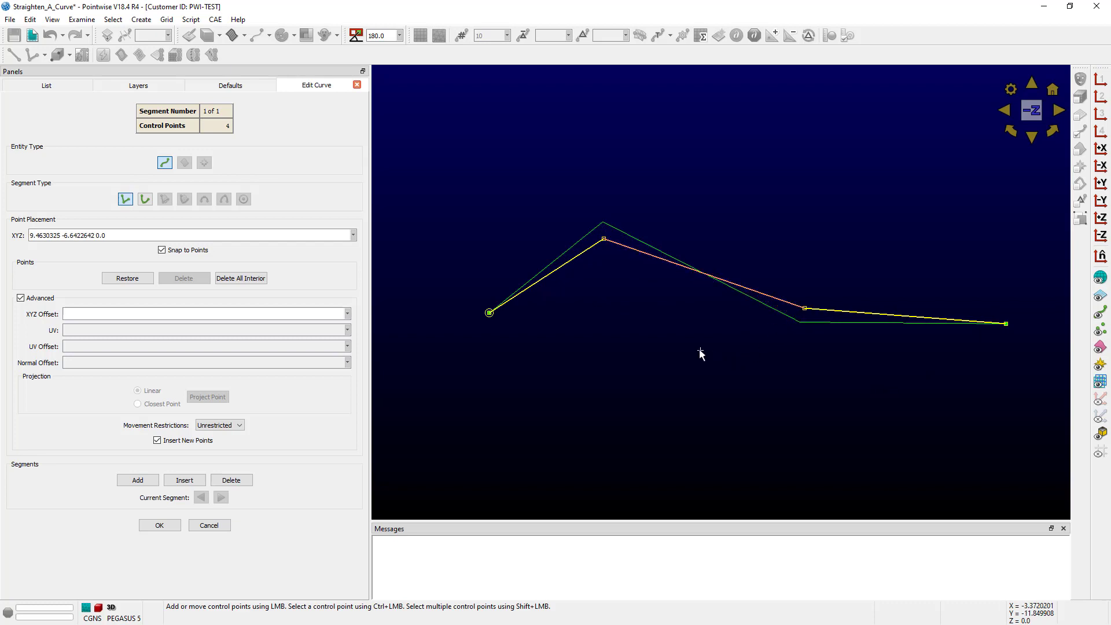
mouse_move(613, 286)
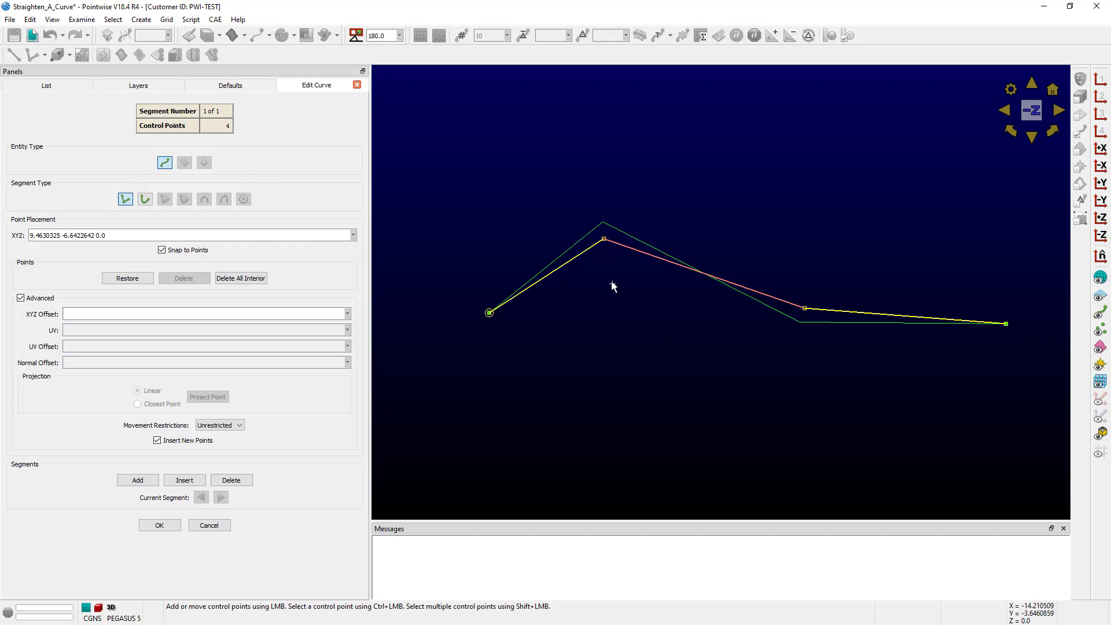
click(604, 239)
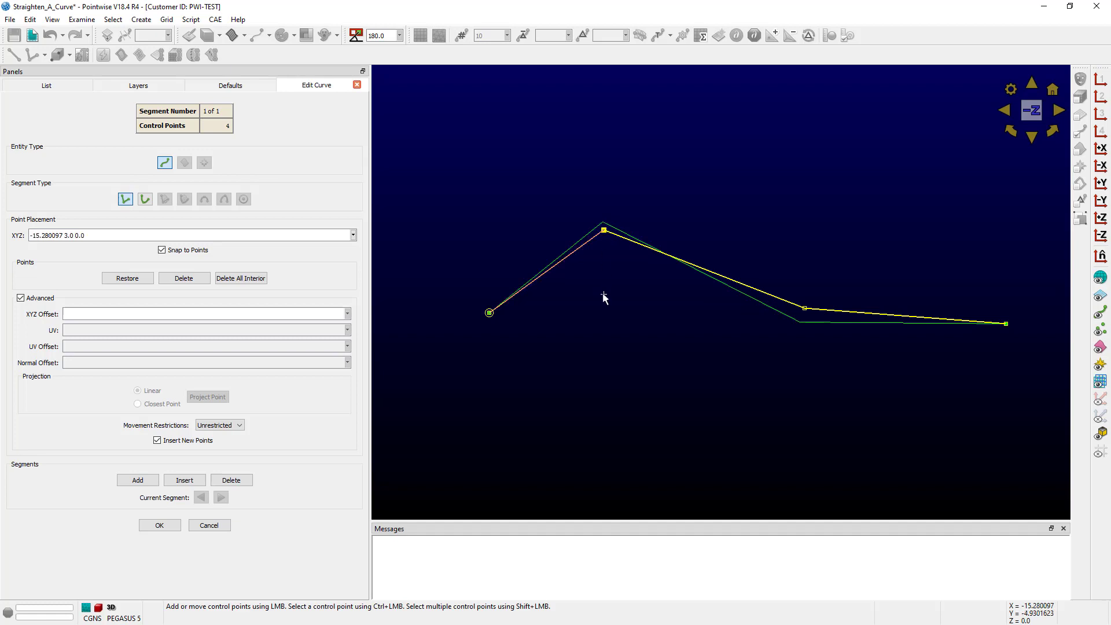
Step: Delete the peak and the remaining interior control point, leaving a straight two-point line
click(184, 278)
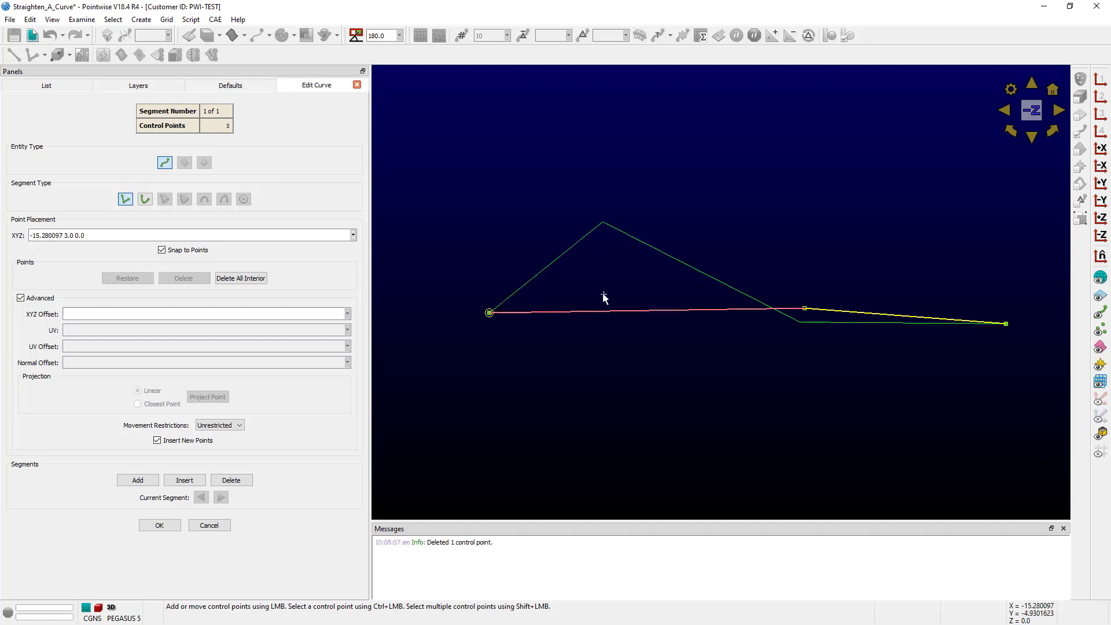
click(805, 310)
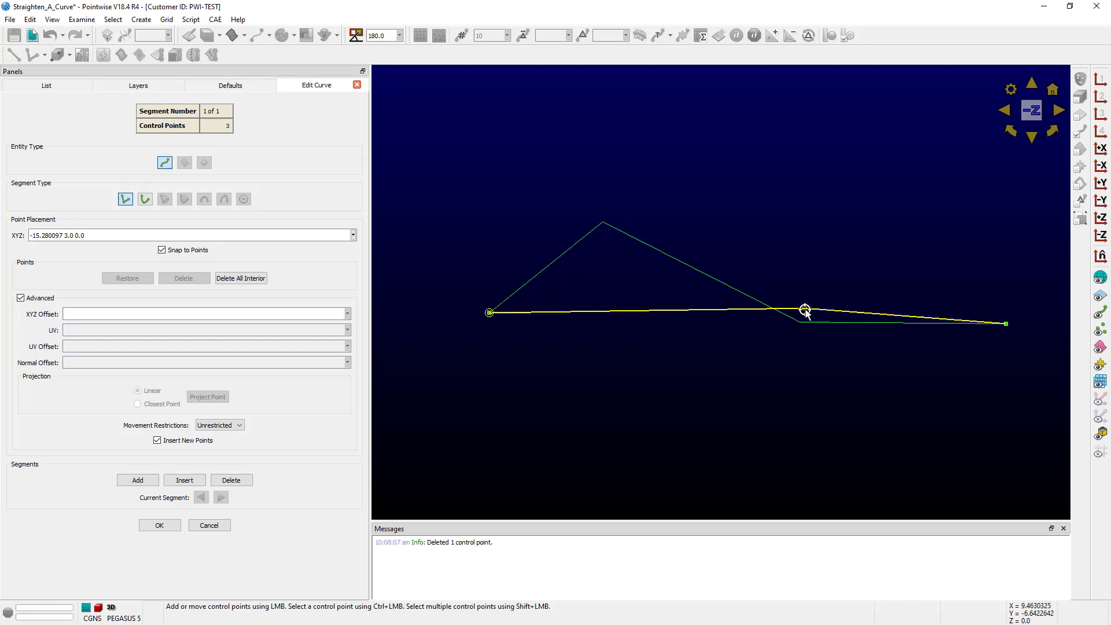
click(805, 310)
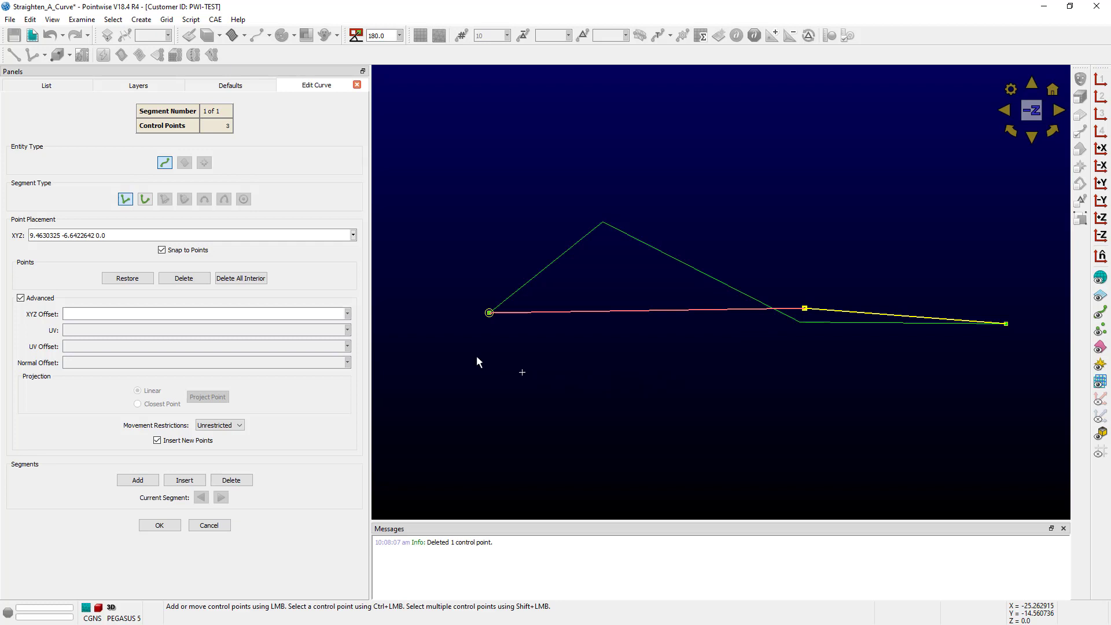
click(184, 278)
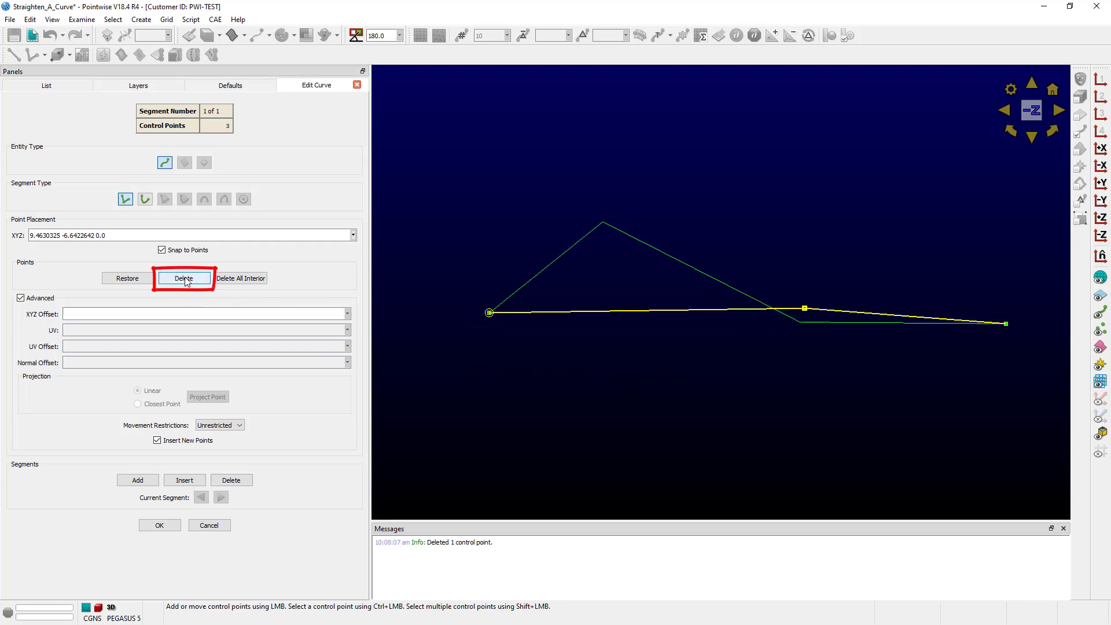
click(184, 278)
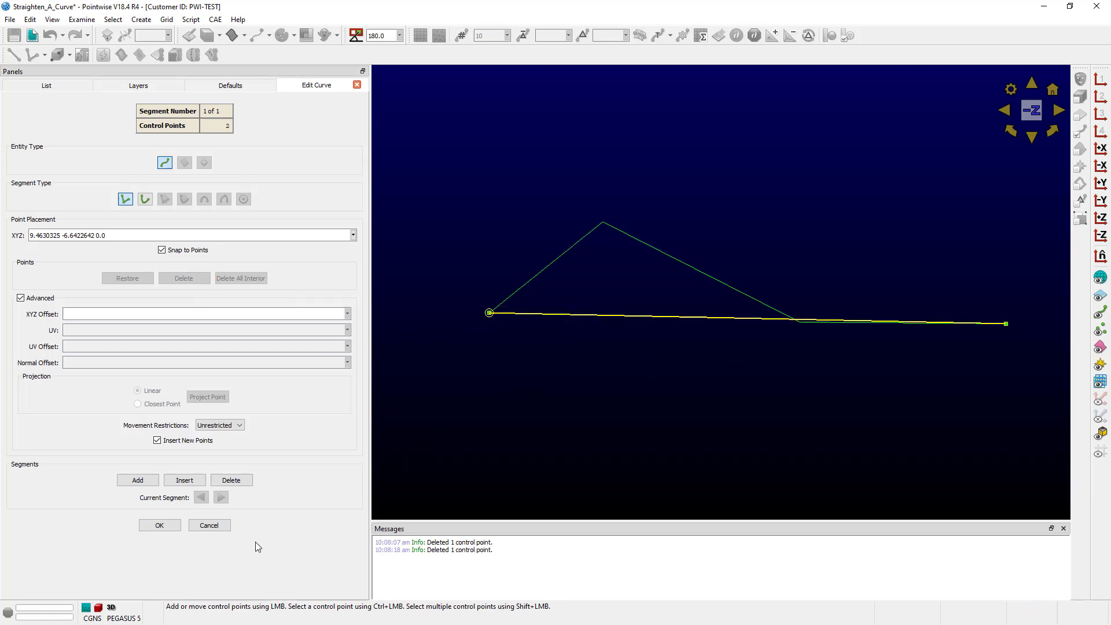
Step: Cancel the point edits to restore the bent connector and reopen Edit Curve on it
click(160, 526)
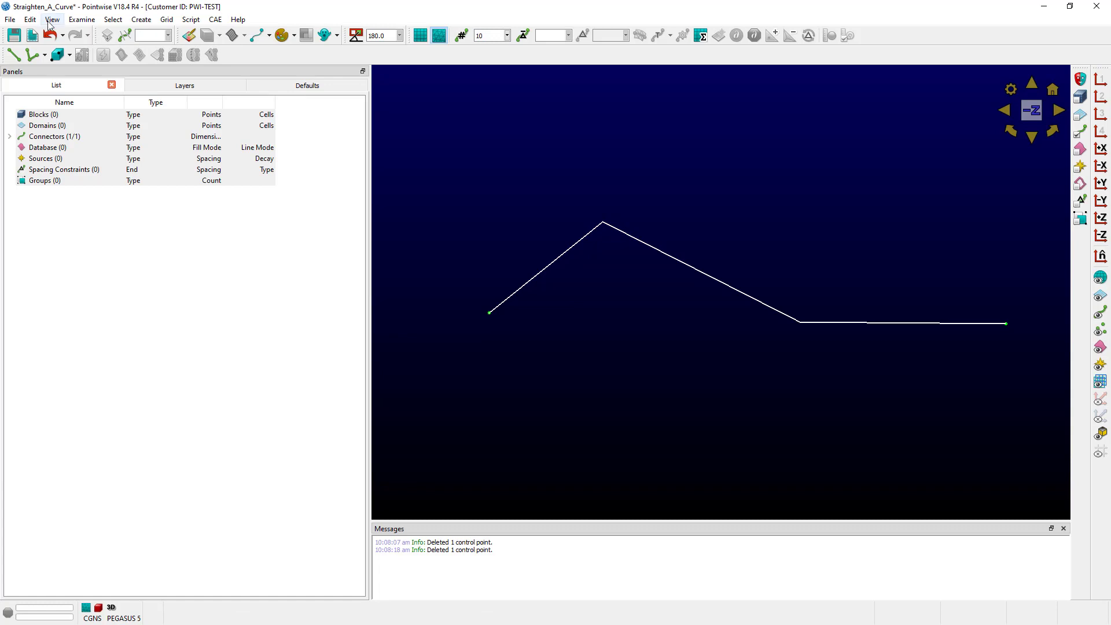
click(29, 20)
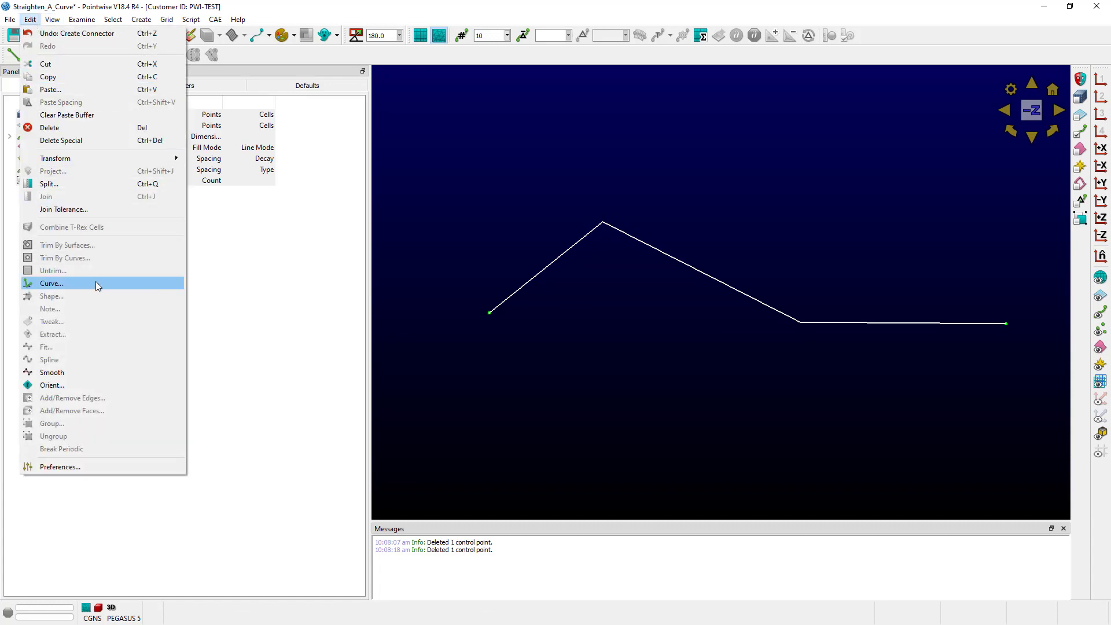
click(51, 284)
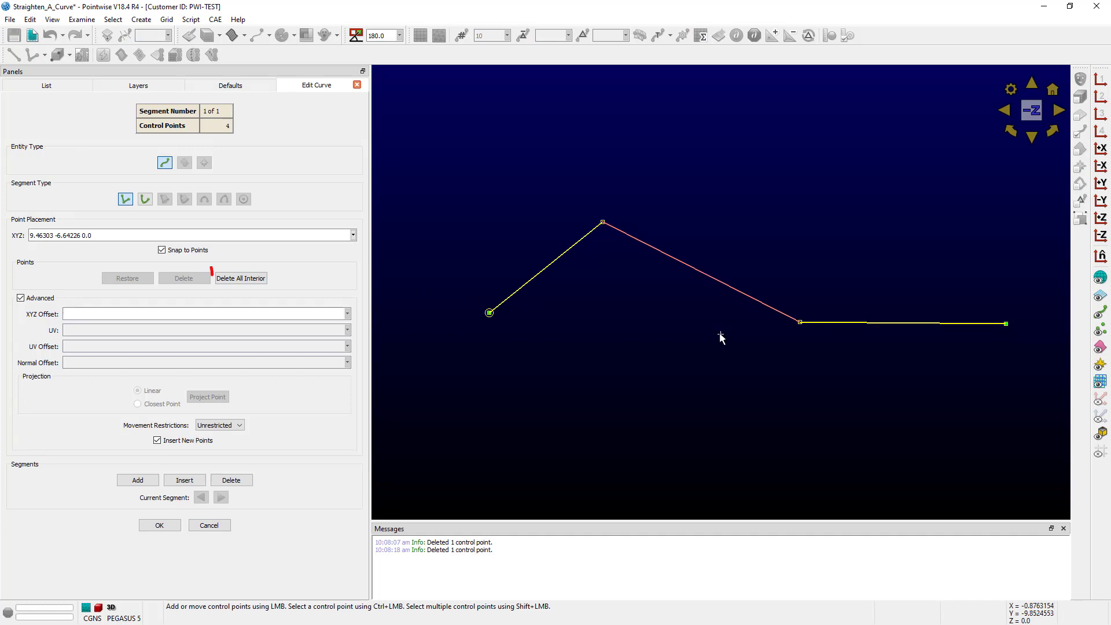
Step: Delete All Interior points and confirm with OK, saving a straight two-point connector
click(241, 278)
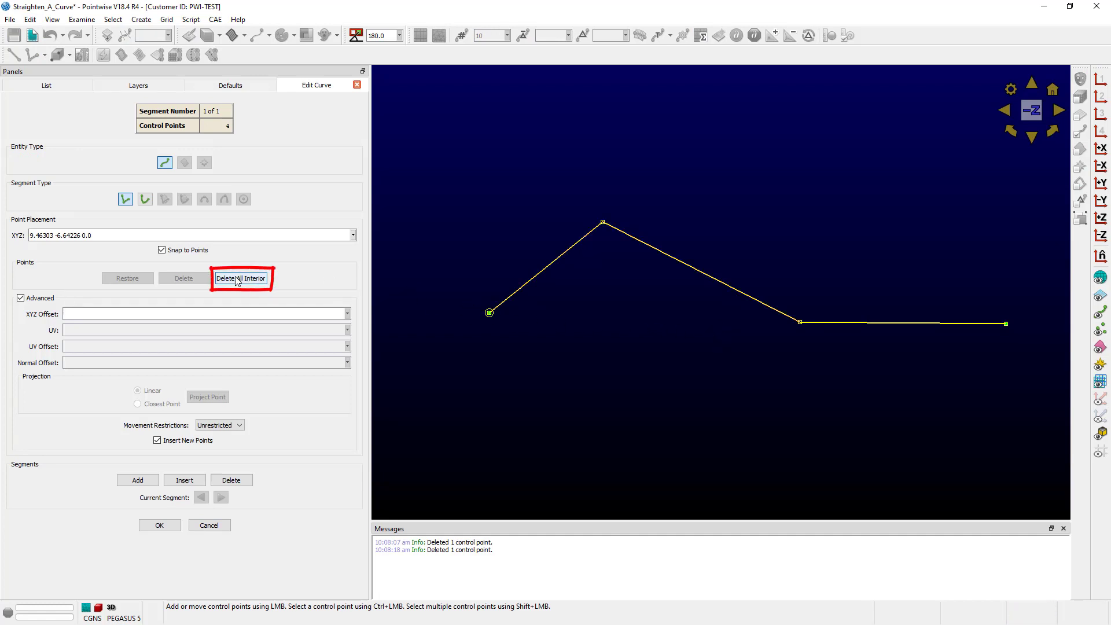
click(241, 278)
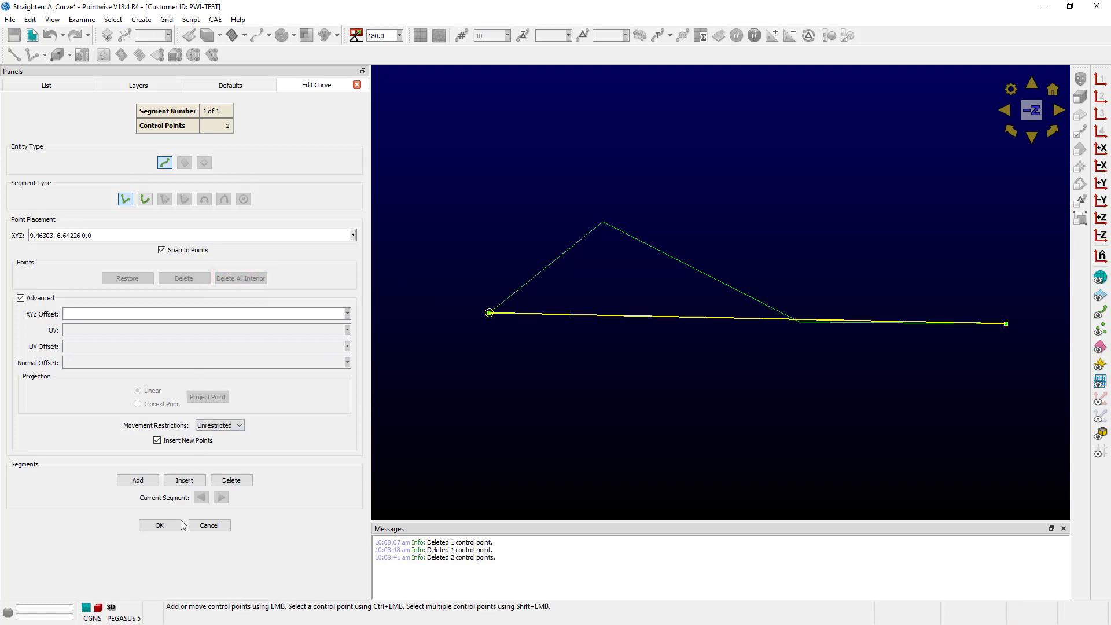
click(158, 526)
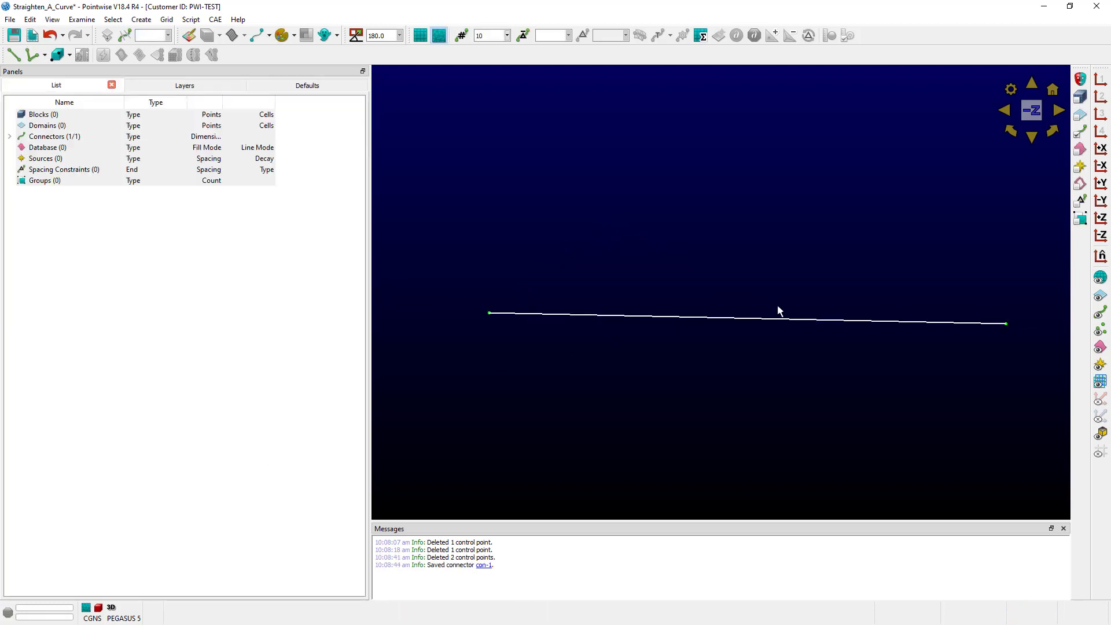